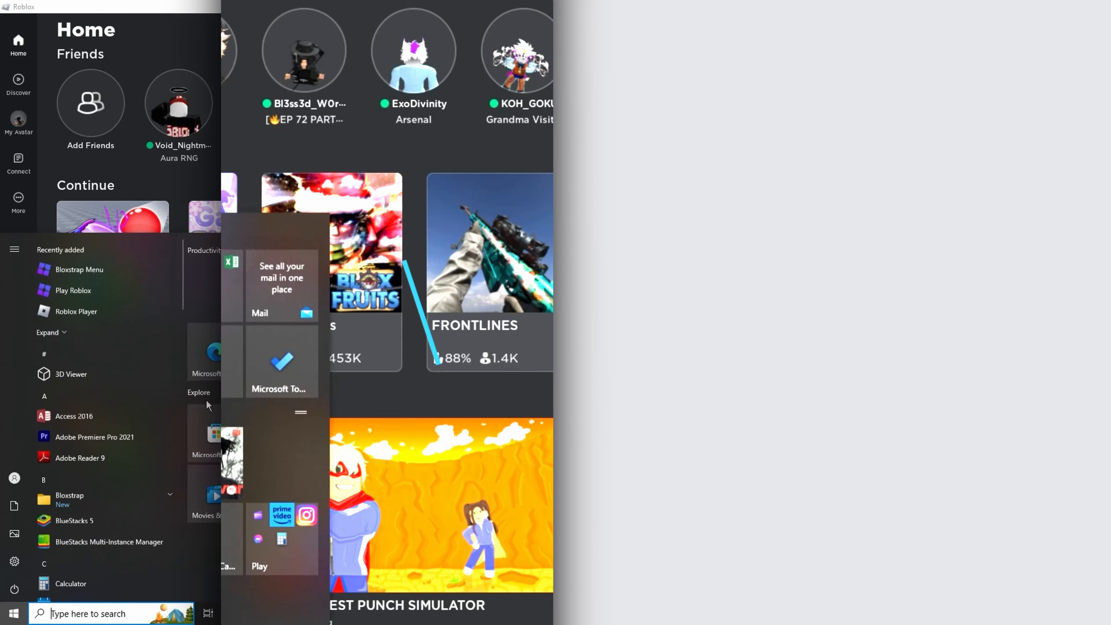
- Search Windows for Spotify by entering 'SPI' in the Start menu
{"action": "type", "text": "SPI"}
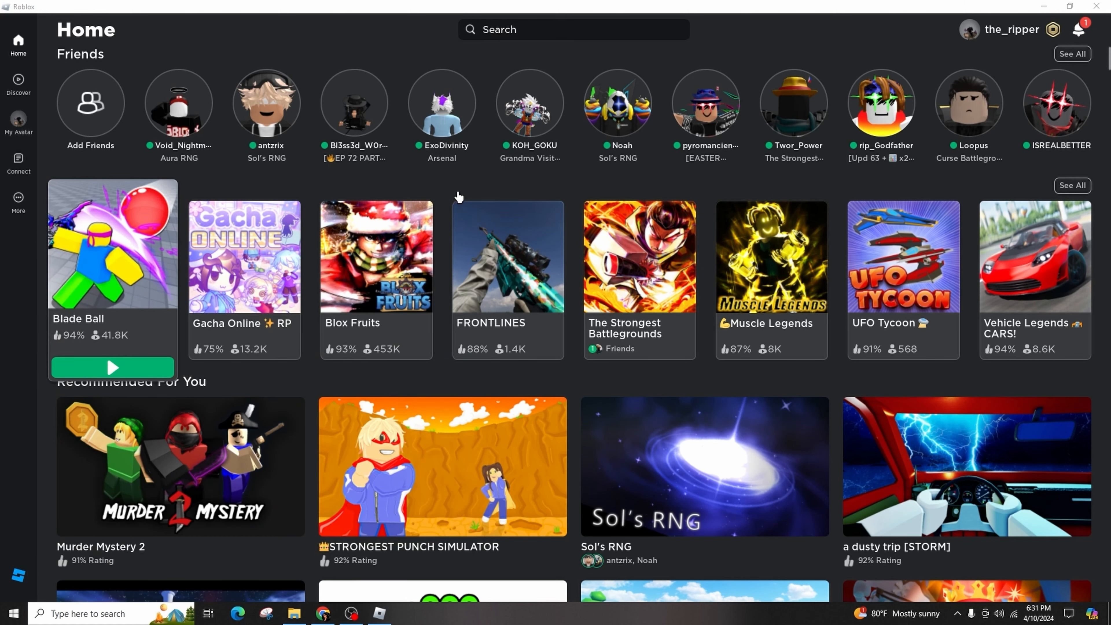
{"action": "left_click", "coordinate": [407, 613]}
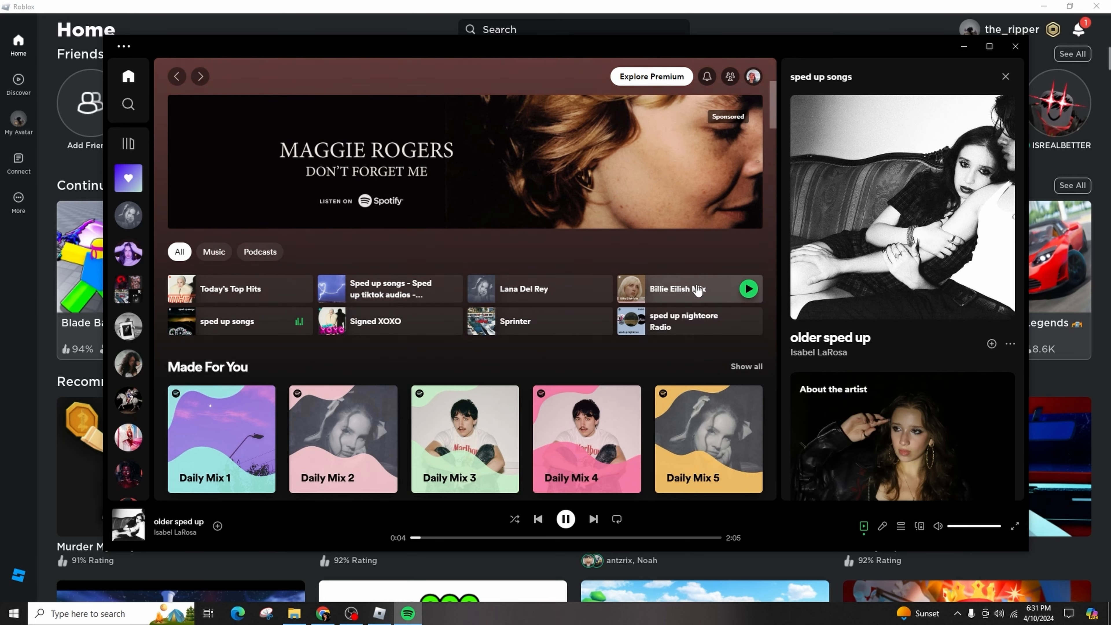
{"action": "mouse_move", "coordinate": [597, 322]}
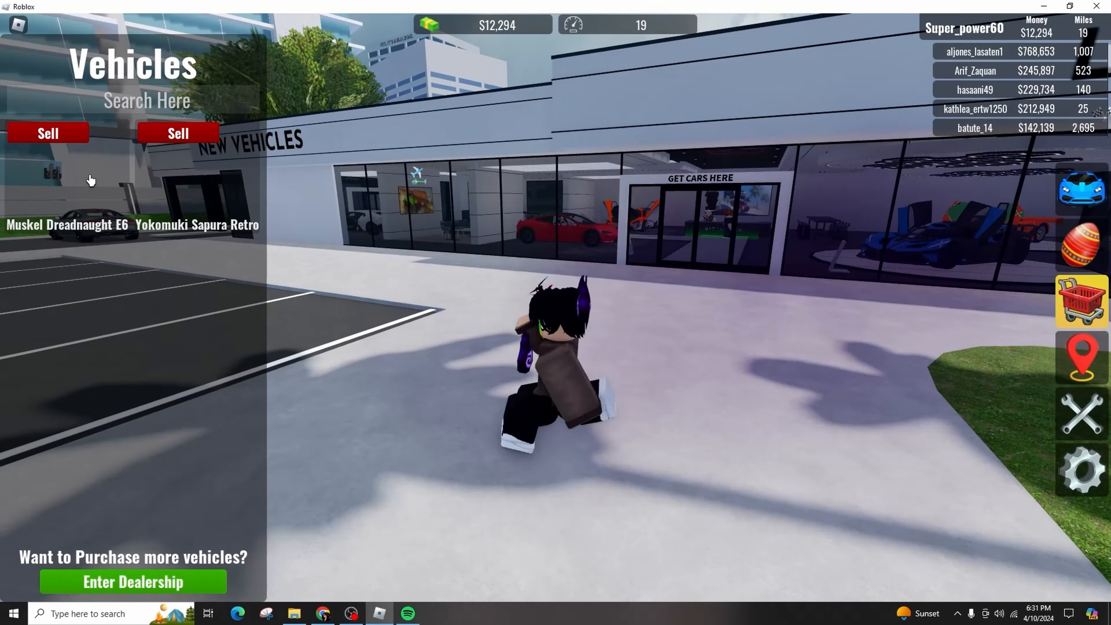
- Restart 'older sped up' by Isabel LaRosa from the beginning in Spotify
{"action": "left_click", "coordinate": [408, 614]}
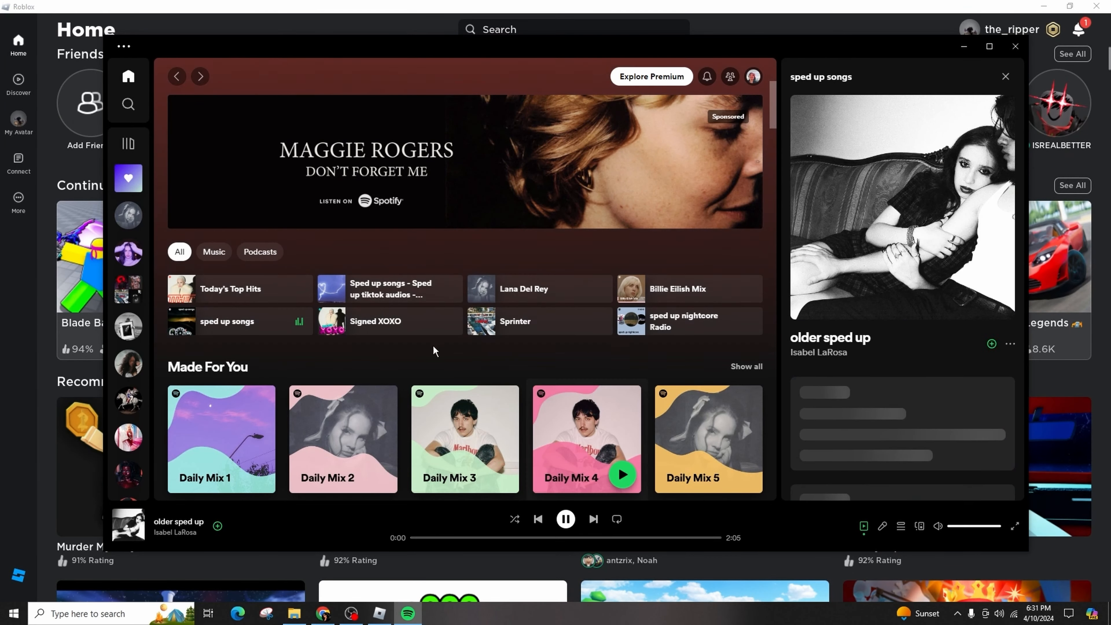